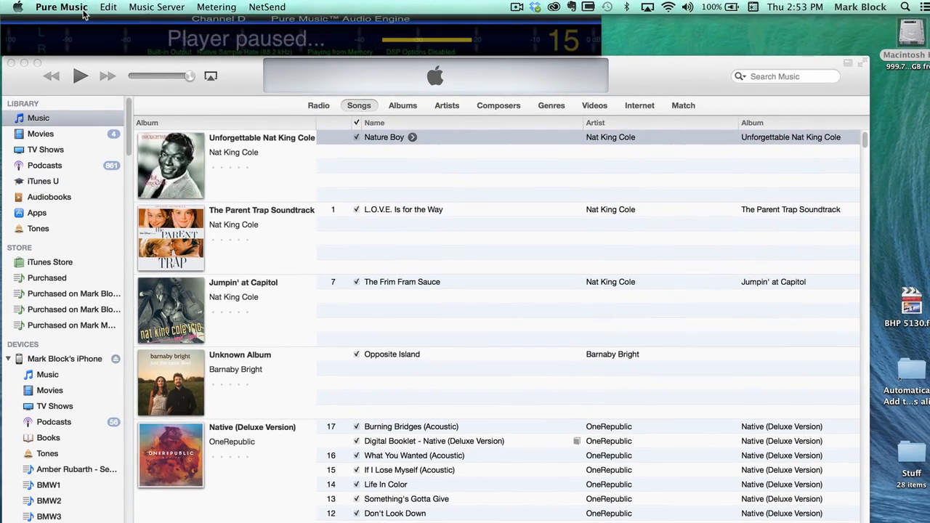
Open Pure Music's 'Add FLAC or DSD to iTunes' drop window from its menu.
{"action": "left_click", "coordinate": [61, 6]}
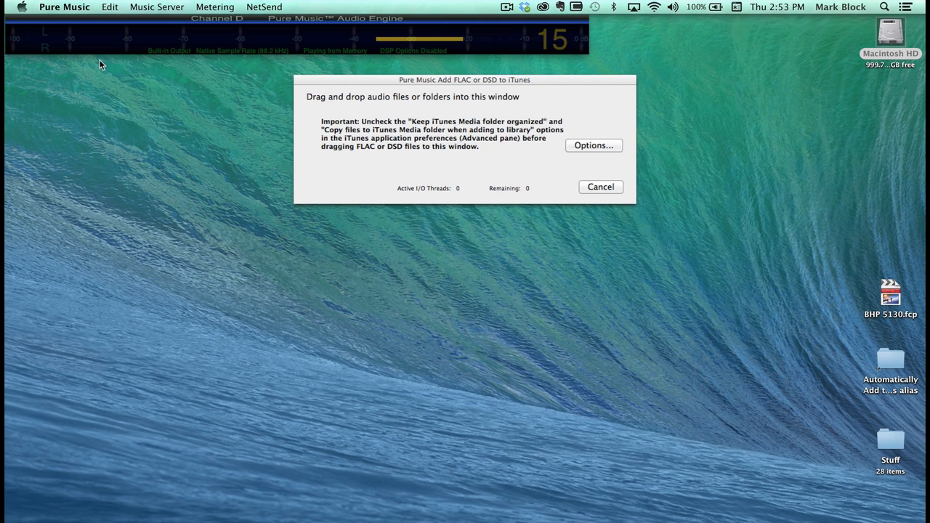
{"action": "mouse_move", "coordinate": [893, 33]}
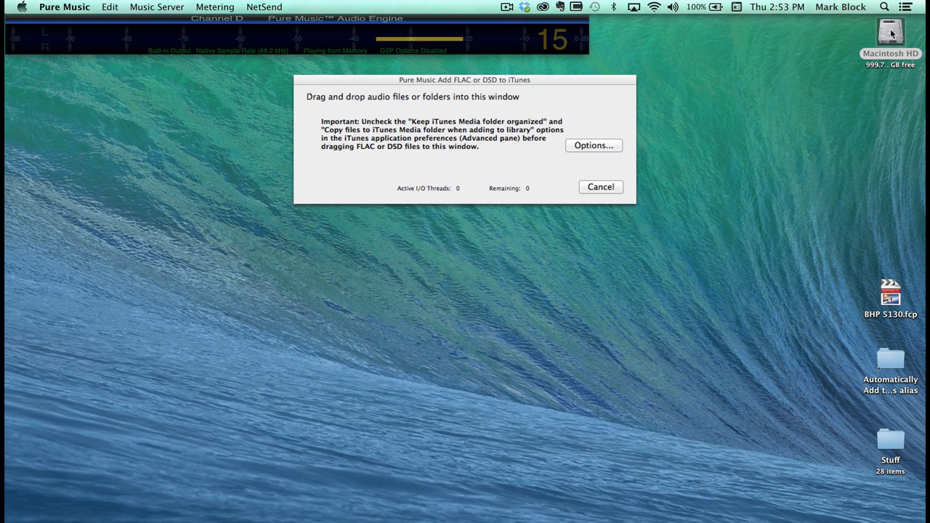
Open the Macintosh HD drive from the desktop in a Finder window.
{"action": "double_click", "coordinate": [890, 32]}
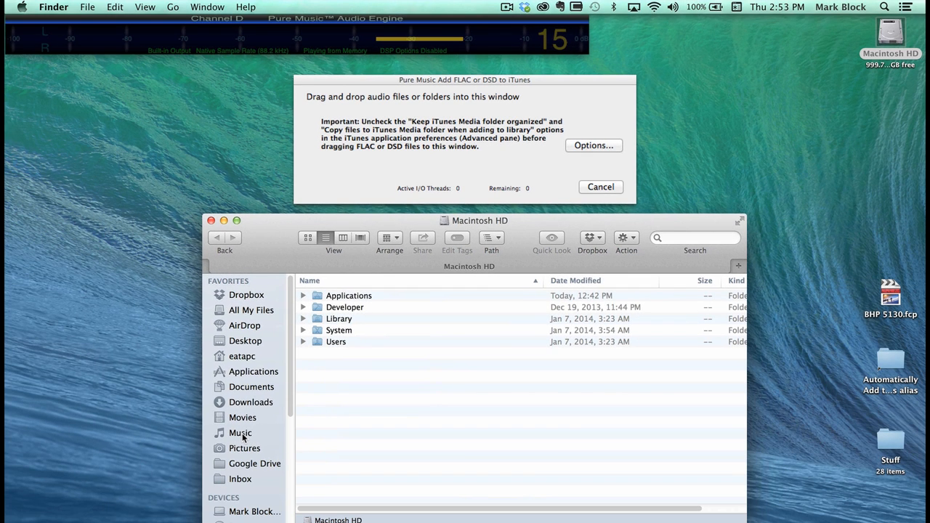
Browse in Finder through Music and Nat _King_ Cole to the Love Is The Thing album folder.
{"action": "left_click", "coordinate": [240, 432]}
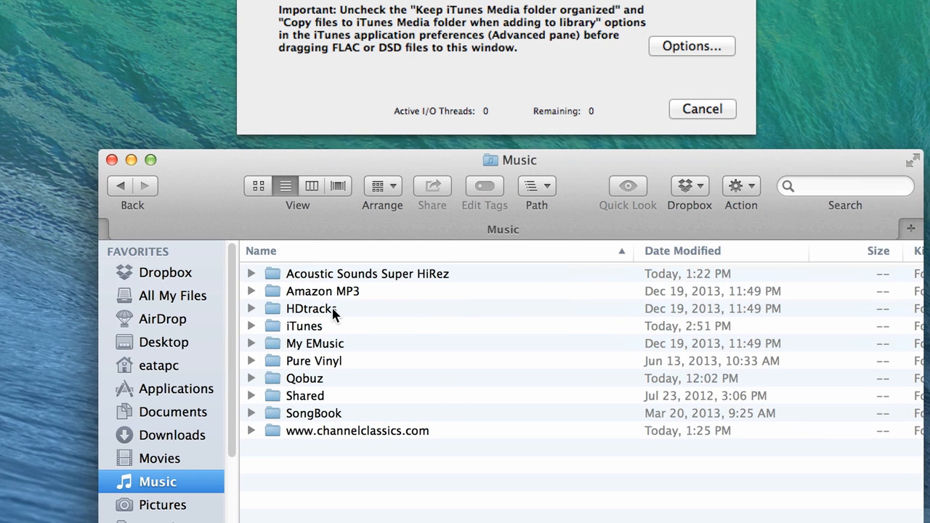
{"action": "mouse_move", "coordinate": [458, 353]}
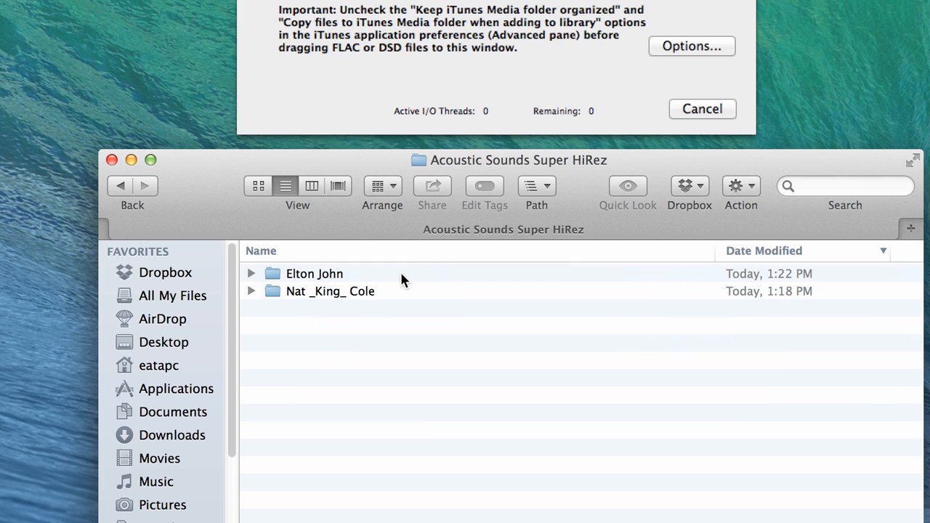
{"action": "double_click", "coordinate": [330, 291]}
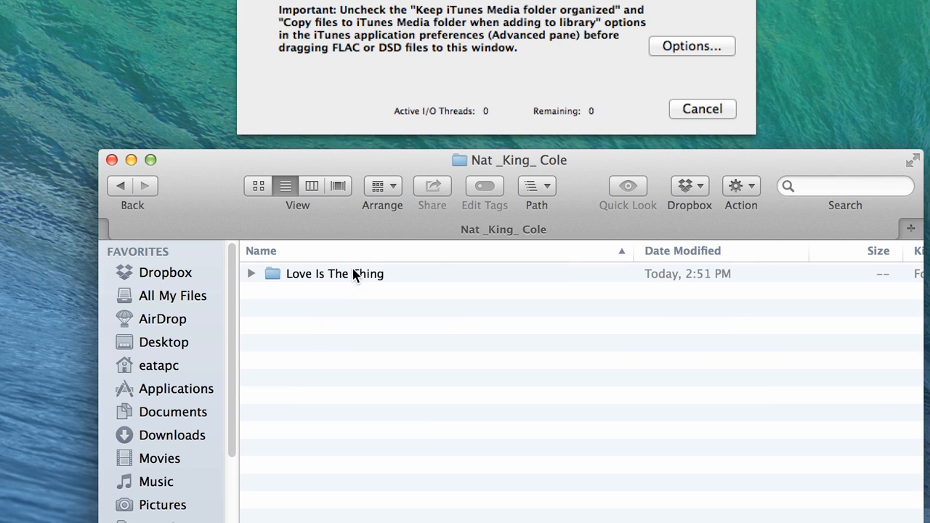
{"action": "double_click", "coordinate": [335, 274]}
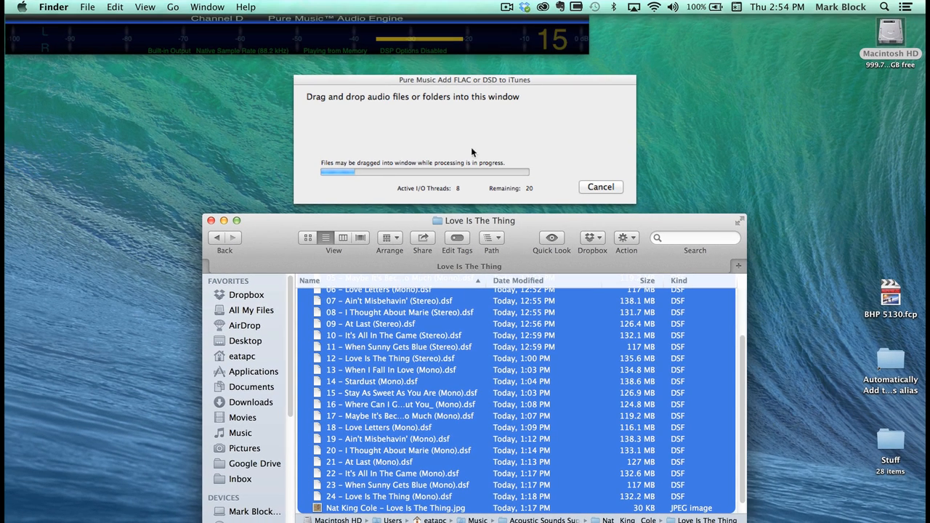
{"action": "left_click", "coordinate": [884, 6]}
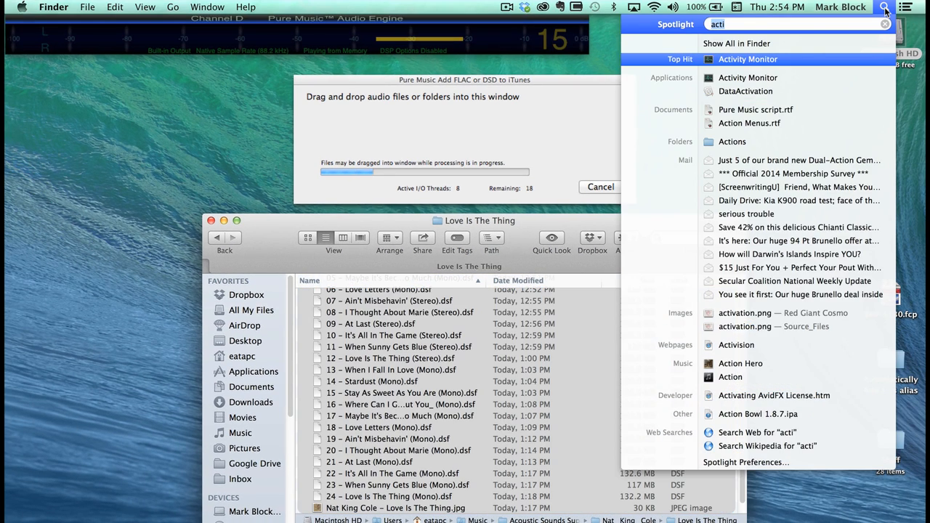
{"action": "left_click", "coordinate": [748, 59]}
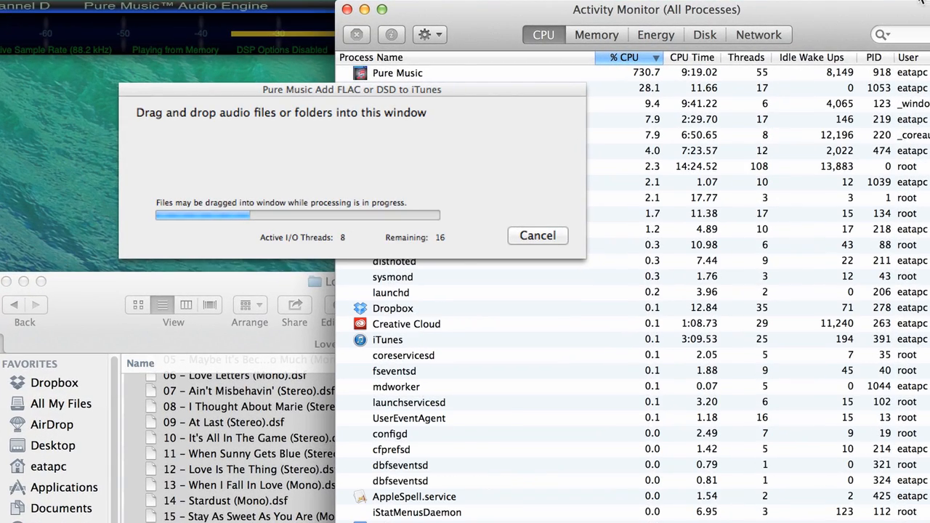
{"action": "mouse_move", "coordinate": [522, 80]}
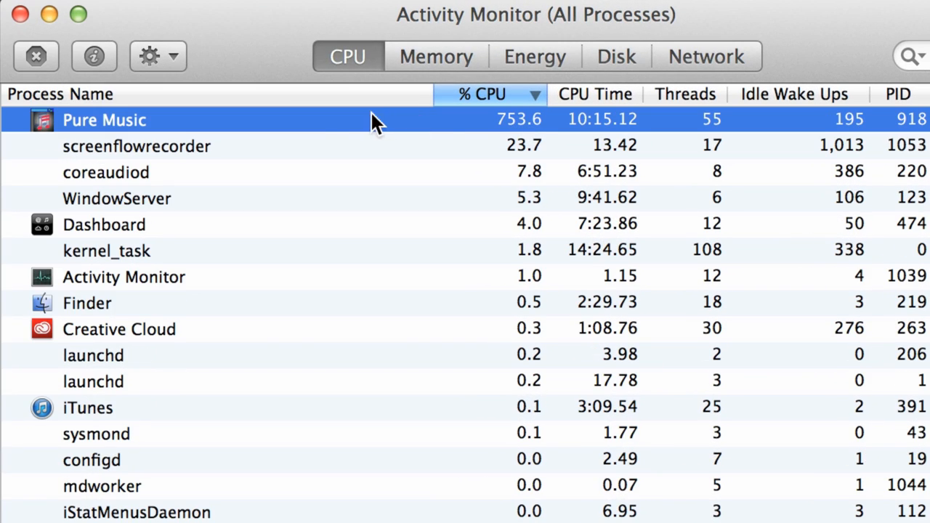
{"action": "scroll", "scroll_direction": "down", "scroll_amount": 3}
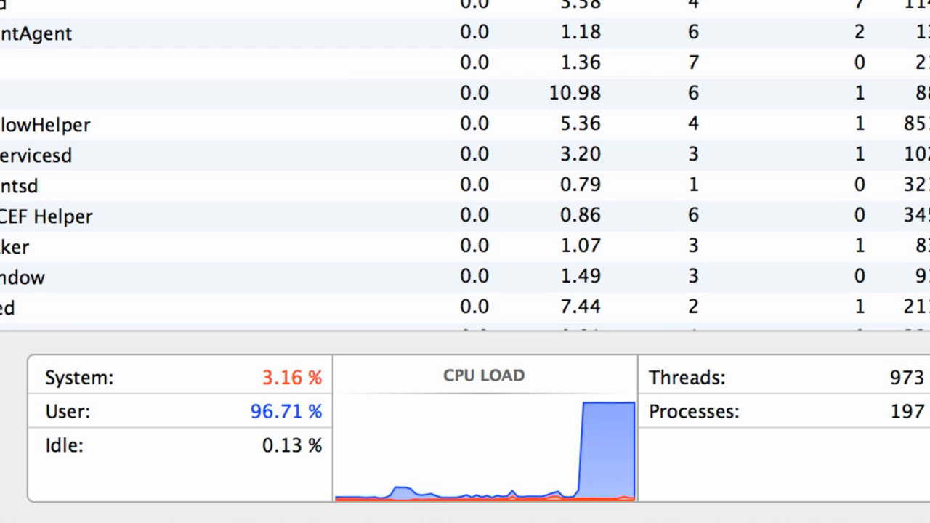
{"action": "mouse_move", "coordinate": [831, 163]}
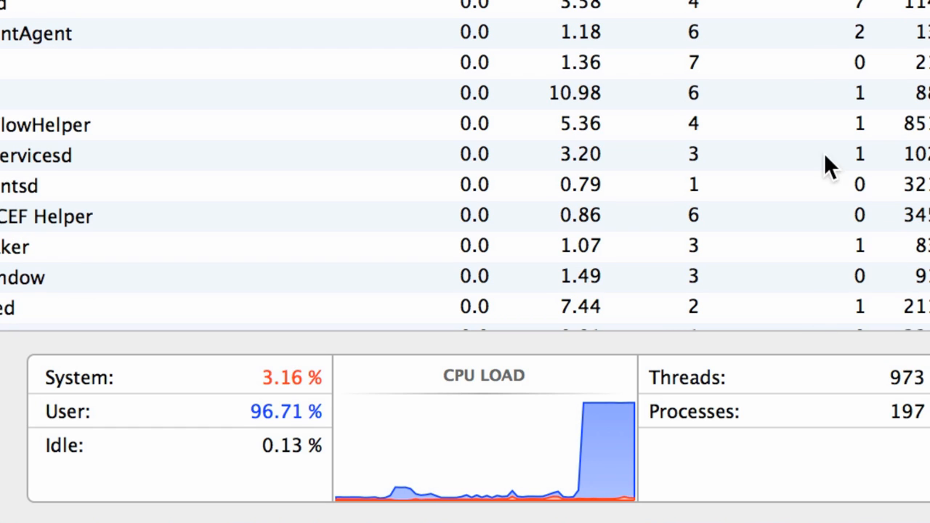
{"action": "mouse_move", "coordinate": [603, 443]}
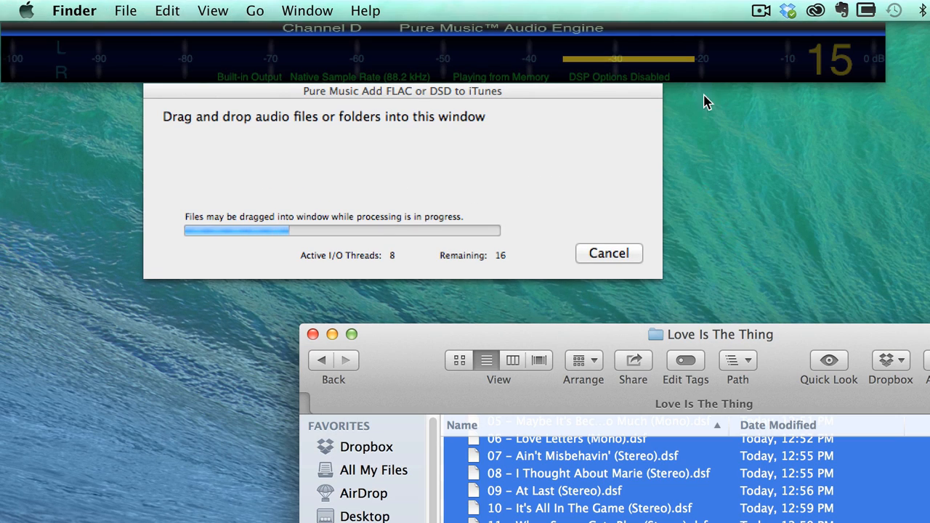
Reposition a window while Pure Music finishes importing the Love Is The Thing tracks.
{"action": "left_click_drag", "start_coordinate": [402, 91], "coordinate": [625, 111]}
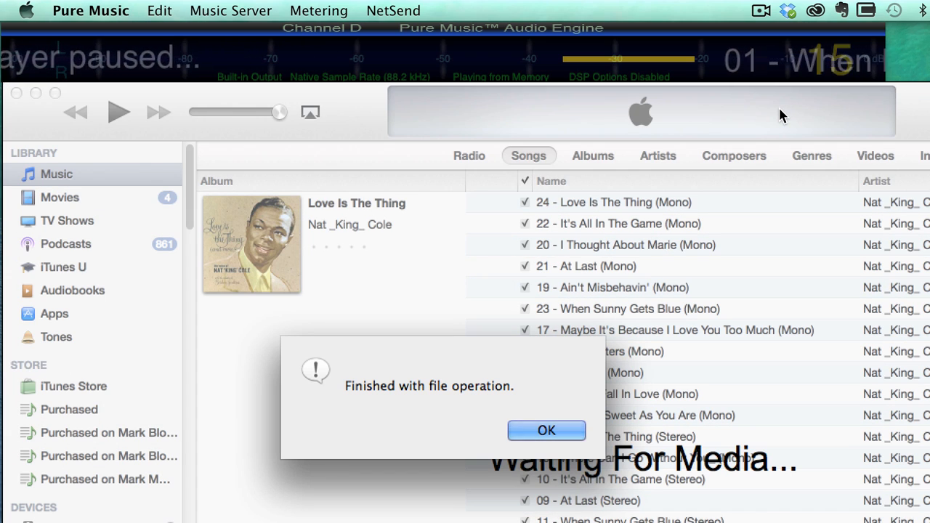
Dismiss the finished notice, play '24 - Love Is The Thing (Mono)', and open the tracks' info.
{"action": "left_click", "coordinate": [547, 430]}
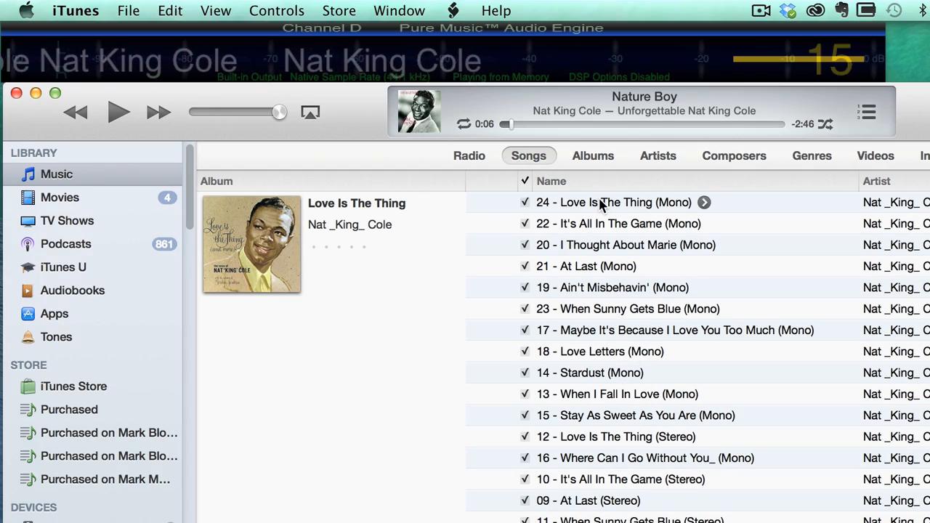
{"action": "double_click", "coordinate": [614, 202]}
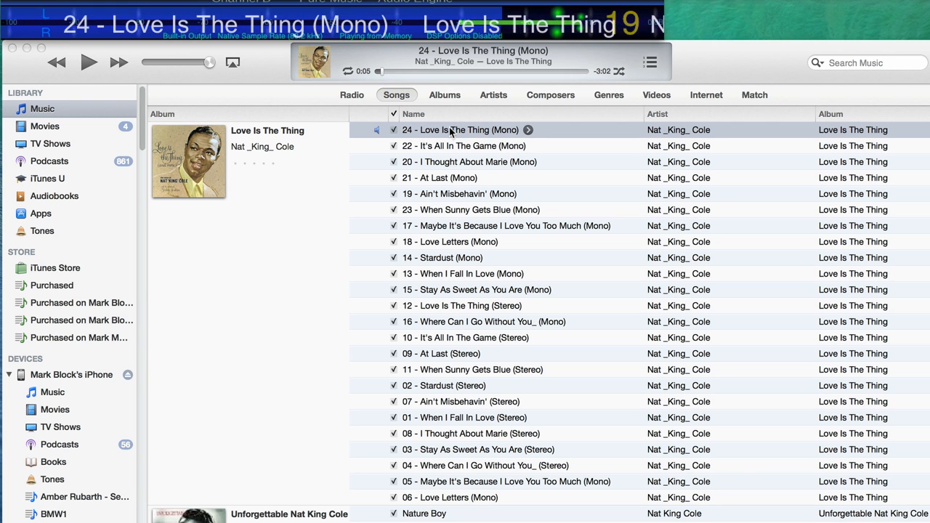
{"action": "left_click", "coordinate": [89, 63]}
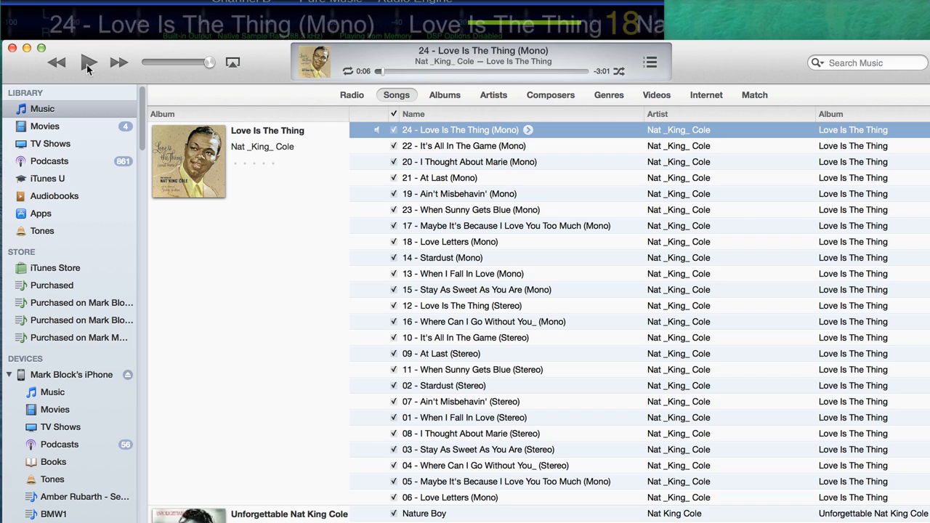
{"action": "left_click", "coordinate": [444, 95]}
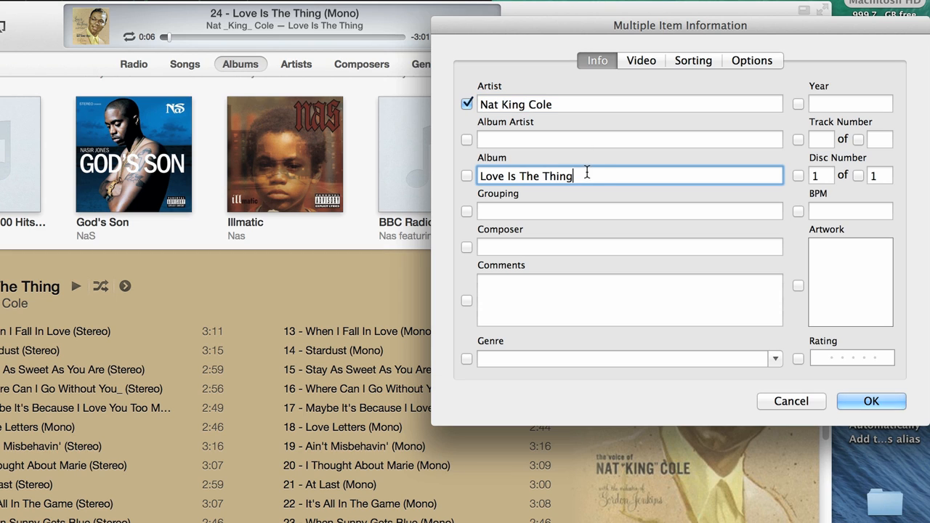
Tag the tracks with album 'Love Is The Thing [DSD]', comment 'from Acoustic Sounds', genre Jazz.
{"action": "type", "text": "[DSD"}
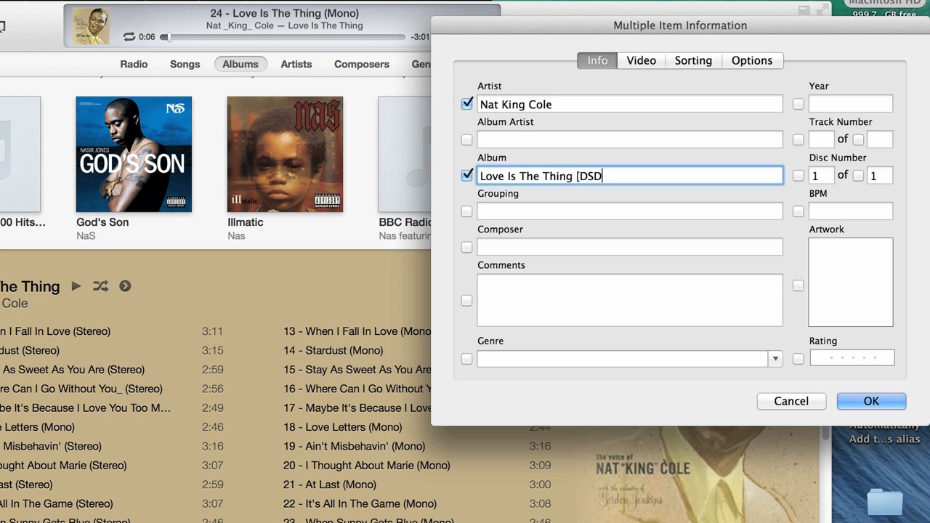
{"action": "left_click", "coordinate": [628, 299]}
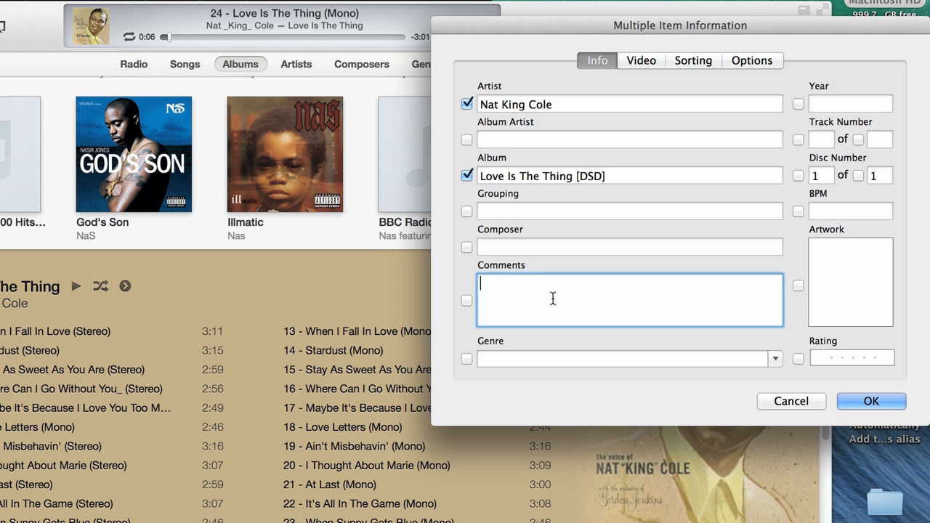
{"action": "type", "text": "from Acous"}
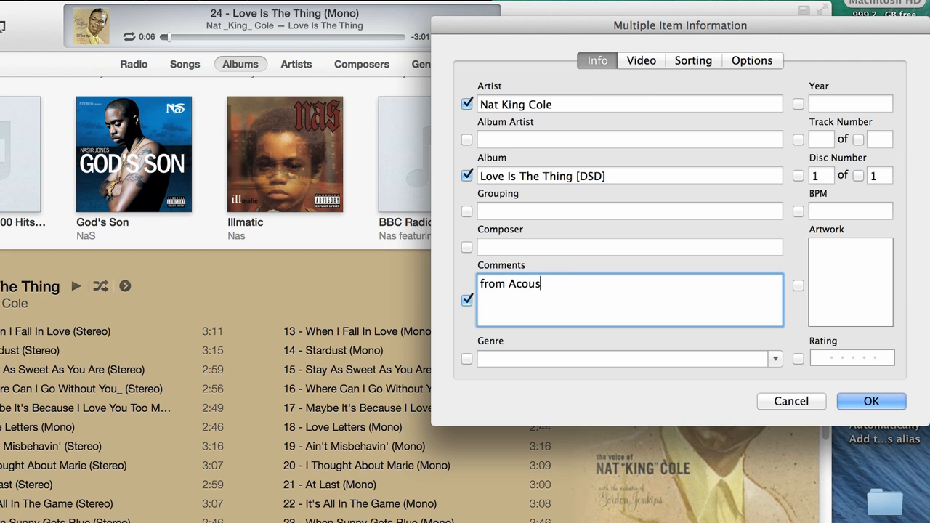
{"action": "type", "text": "tic Sounds"}
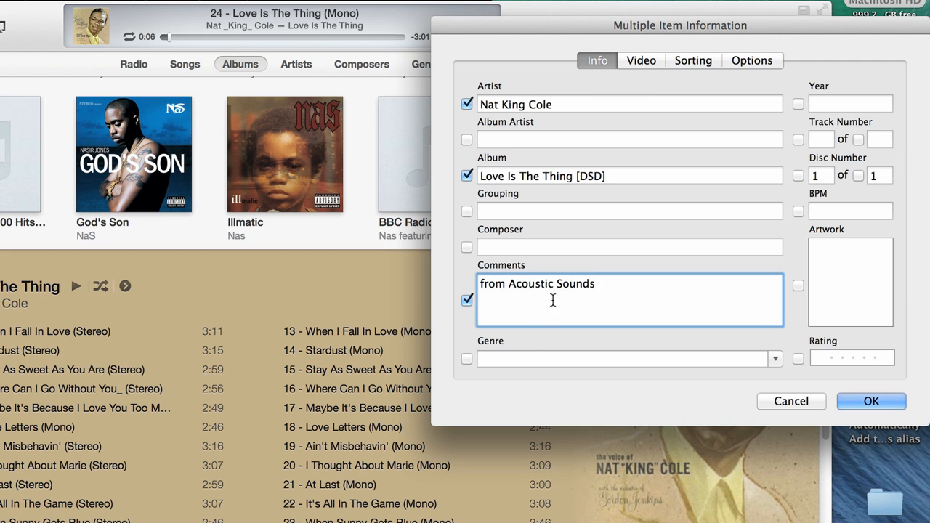
{"action": "type", "text": "Jazz"}
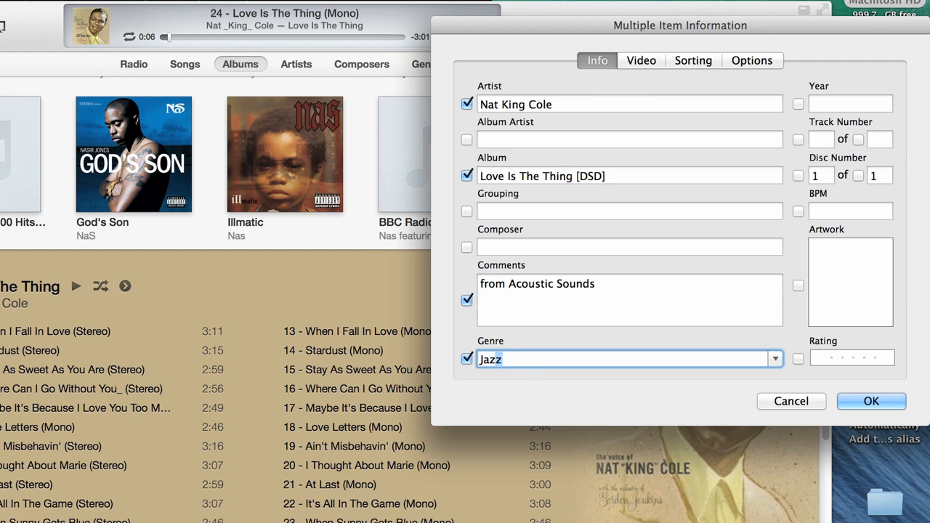
{"action": "left_click", "coordinate": [870, 401]}
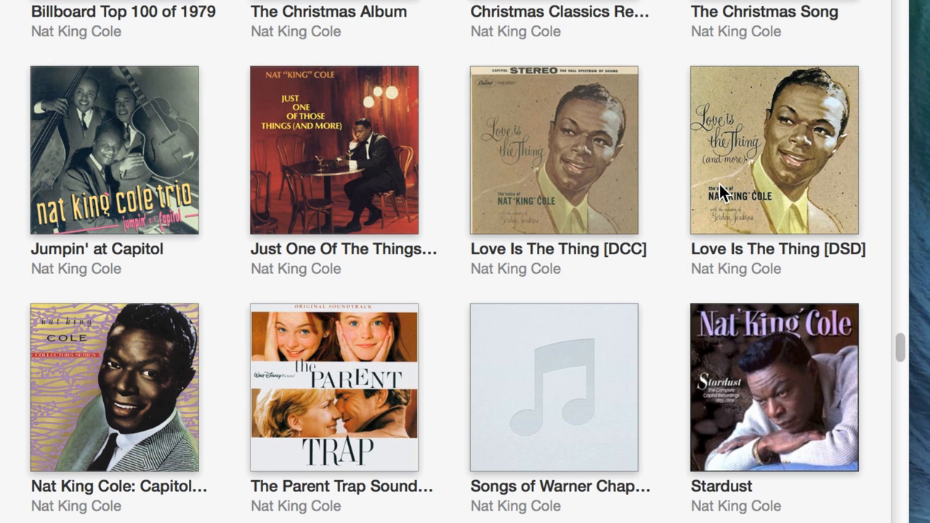
{"action": "mouse_move", "coordinate": [734, 185]}
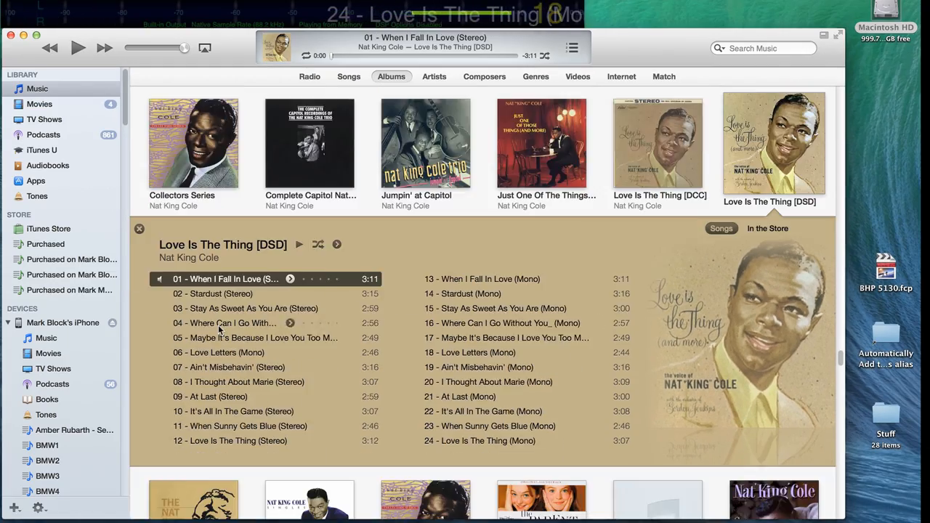
Expand the Love Is The Thing [DSD] album and play track 01, When I Fall In Love.
{"action": "left_click", "coordinate": [78, 47]}
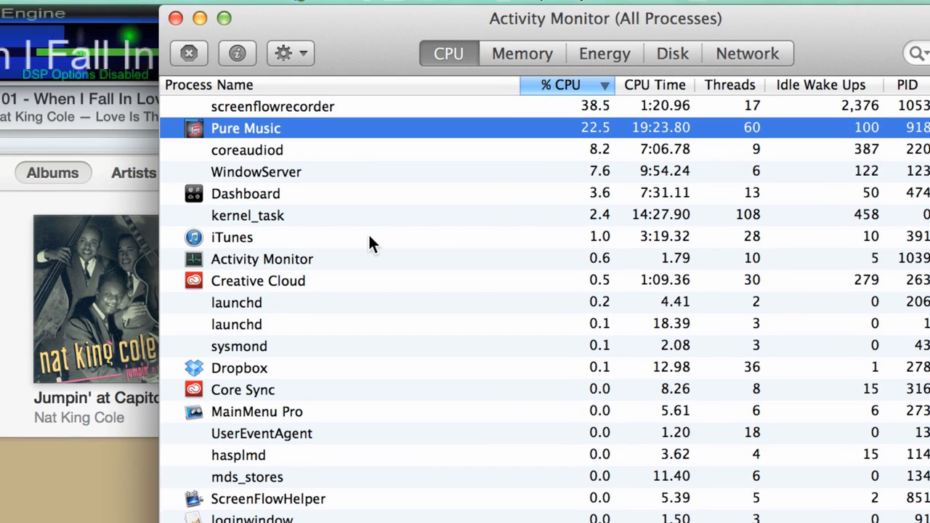
Compare CPU in Activity Monitor: Pure Music about 22.5% versus iTunes about 1%.
{"action": "left_click", "coordinate": [232, 237]}
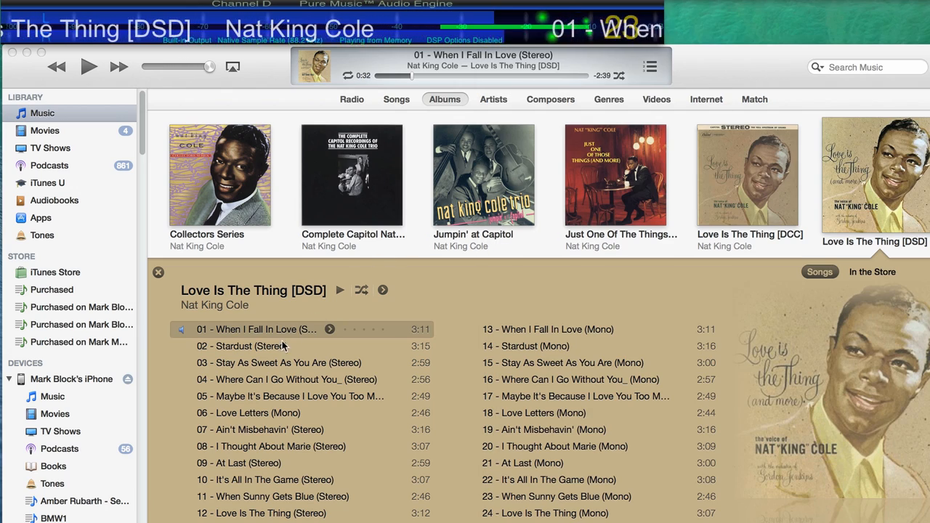
Play '02 - Stardust (Stereo)', pause and resume it, then skip ahead to about 1:42.
{"action": "double_click", "coordinate": [242, 345]}
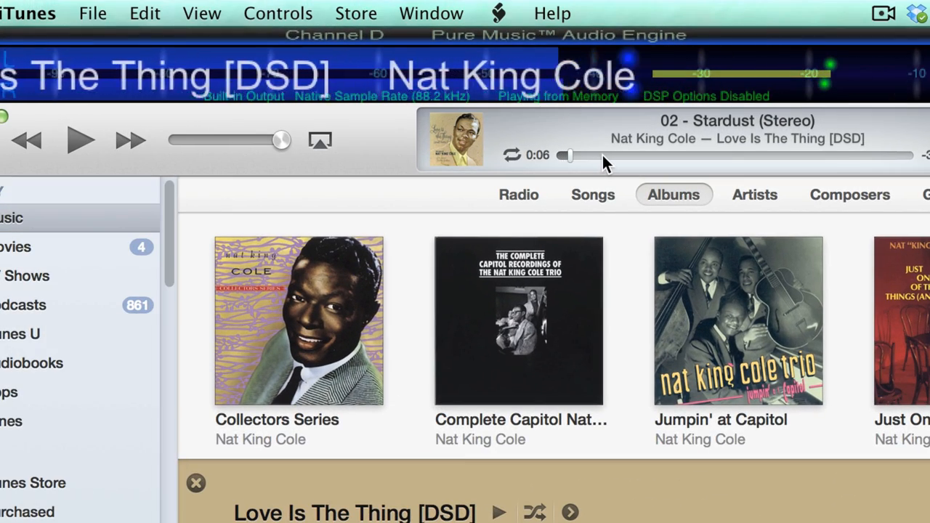
{"action": "left_click", "coordinate": [80, 140]}
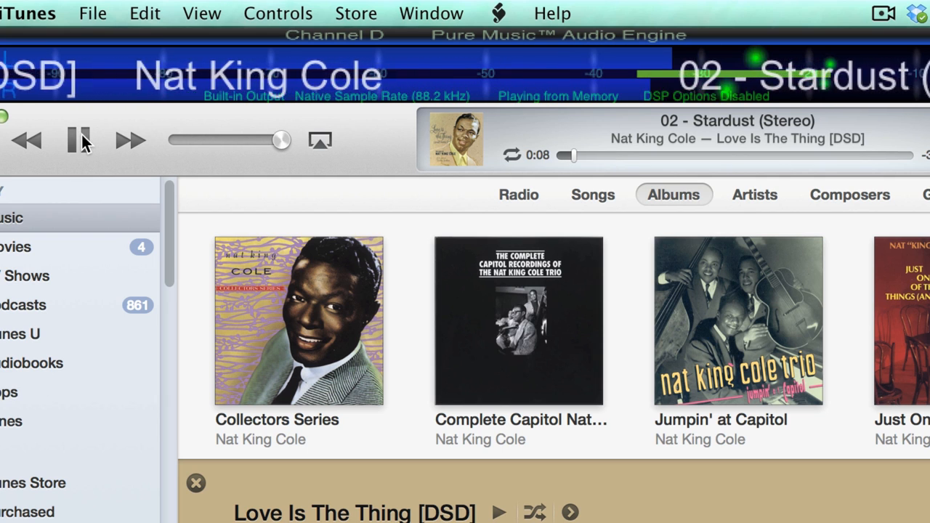
{"action": "left_click", "coordinate": [80, 140]}
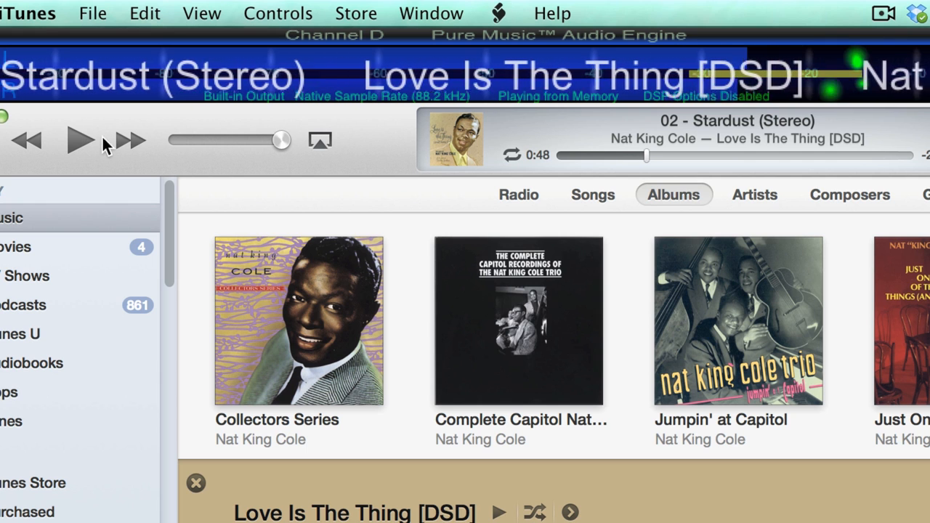
{"action": "left_click", "coordinate": [78, 140]}
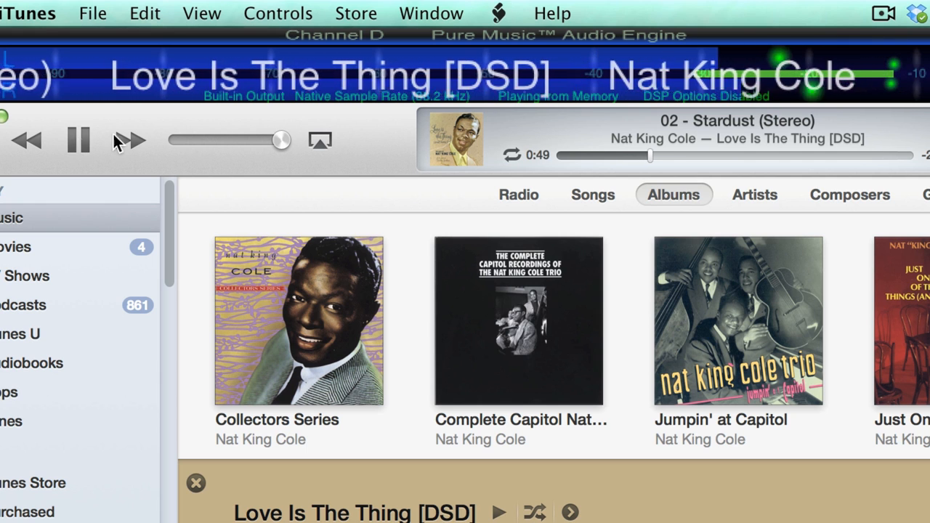
{"action": "left_click_drag", "start_coordinate": [649, 156], "coordinate": [741, 156]}
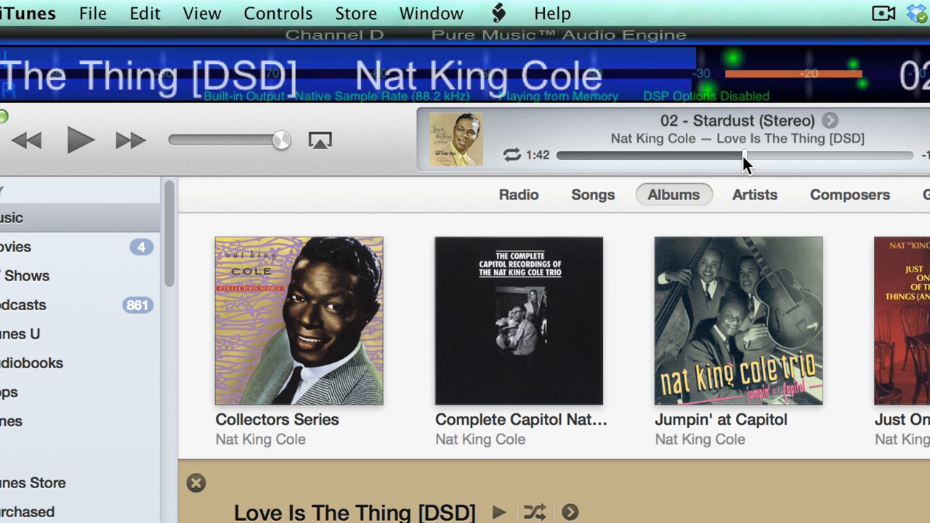